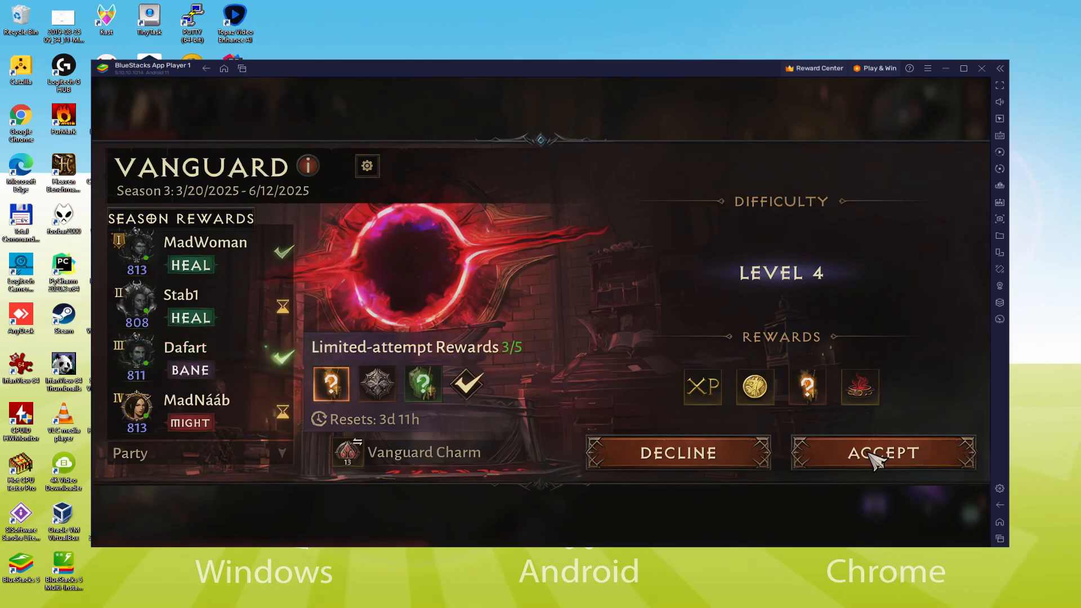
Accept the level 4 Vanguard challenge in Diablo Immortal
left_click(883, 452)
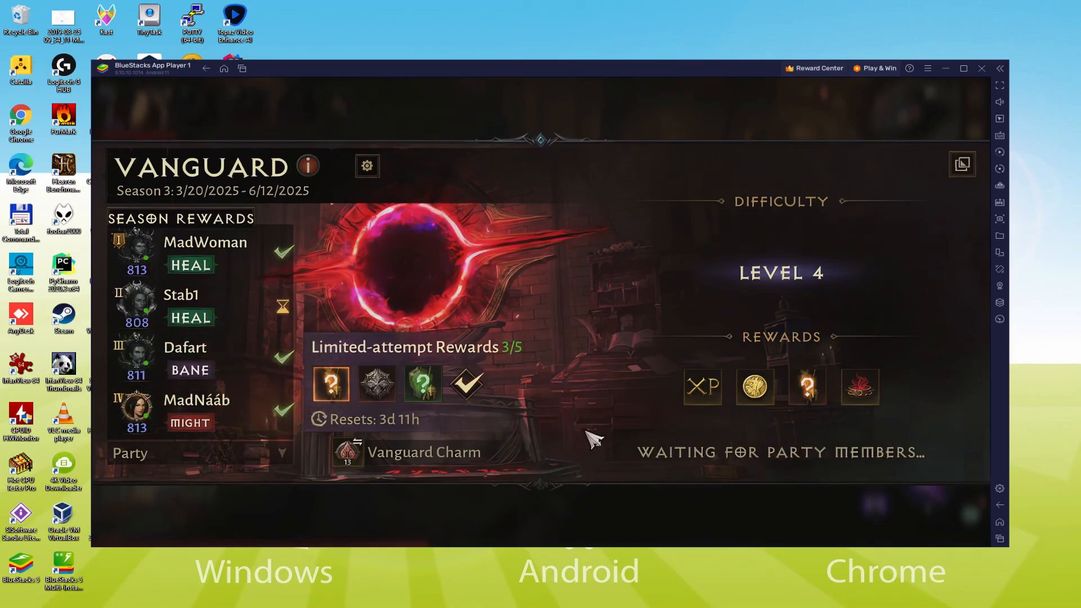
mouse_move(572, 406)
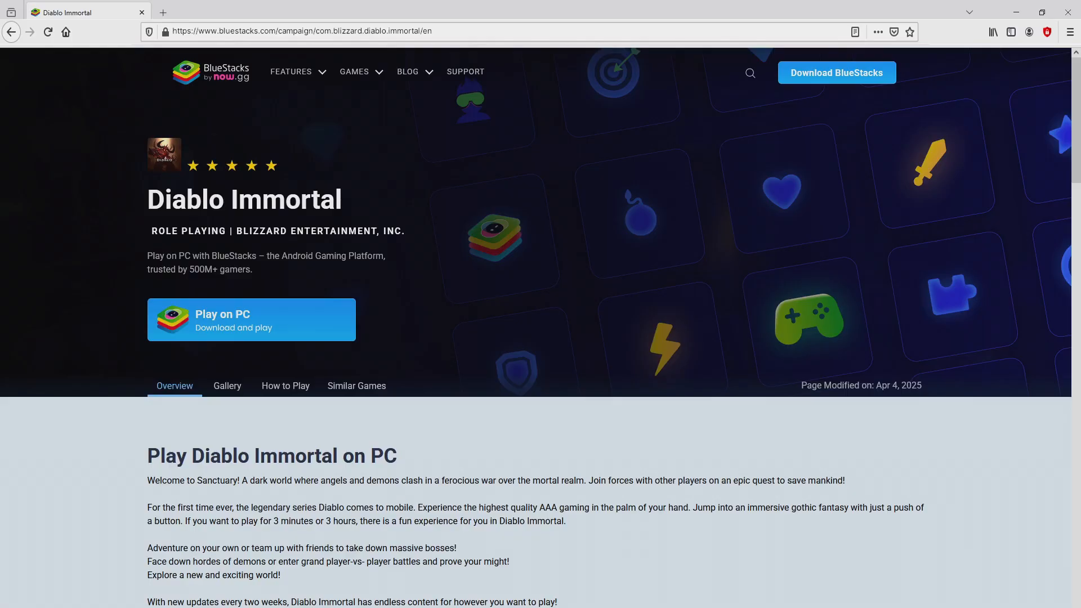
Browse the Diablo Immortal page and download BlueStacks via 'Play on PC – Download and play'
scroll("down", 3)
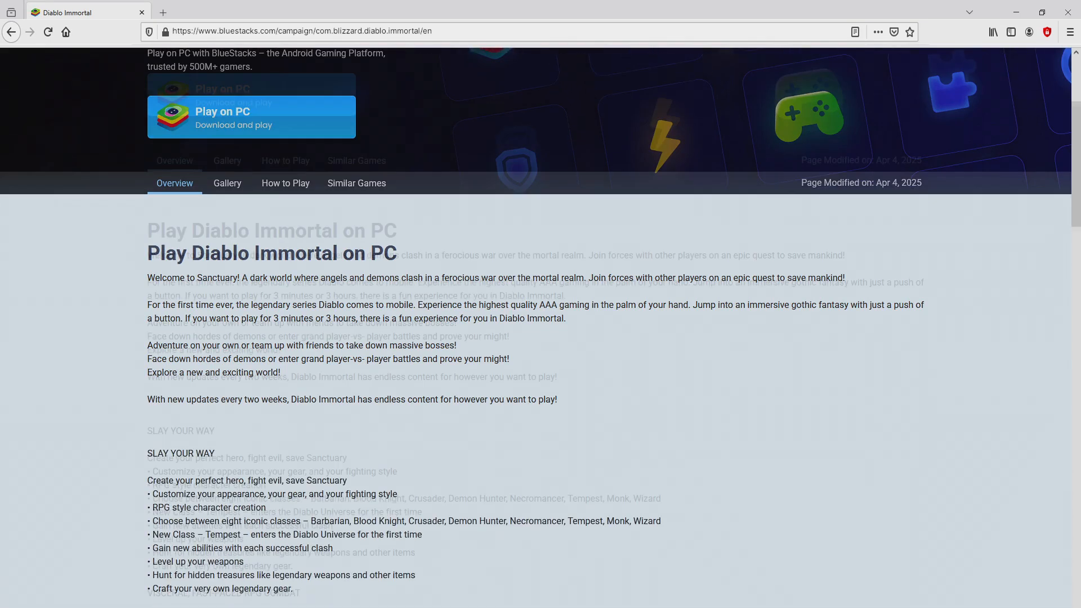
scroll("down", 3)
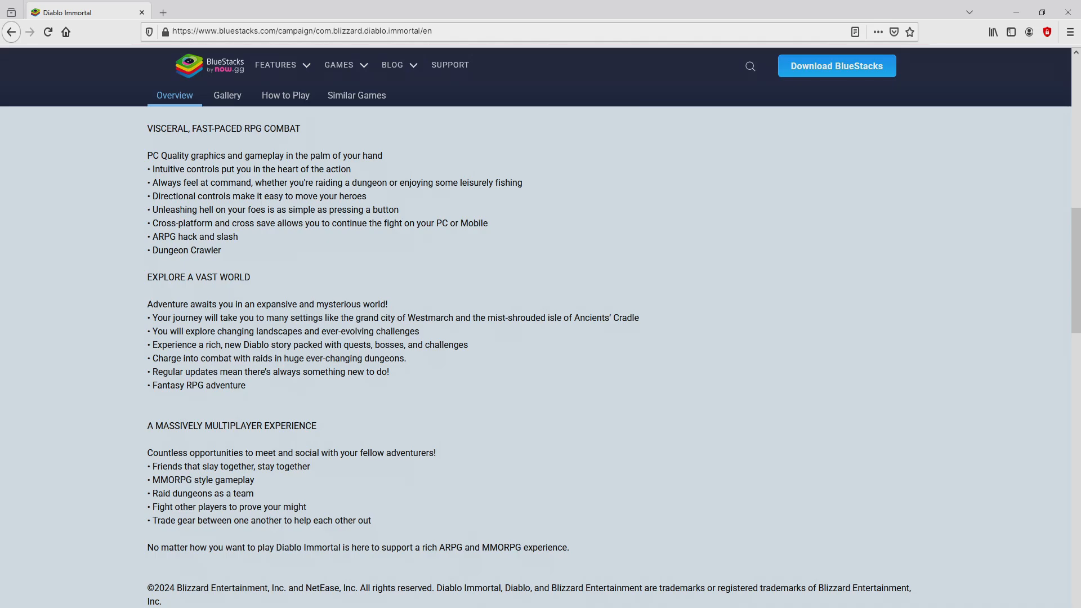
scroll("up", 3)
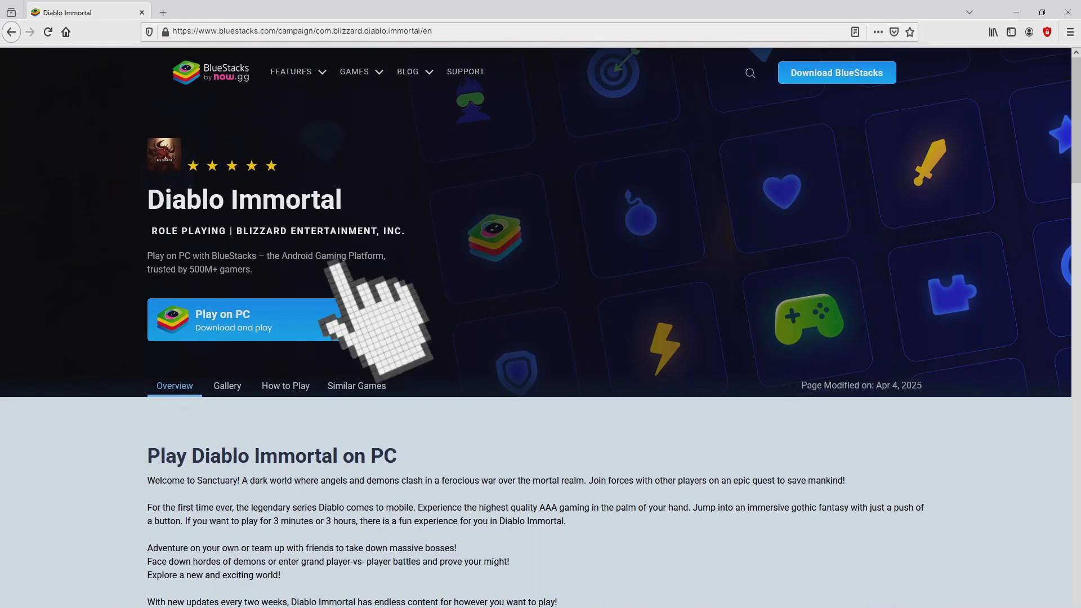
left_click(252, 320)
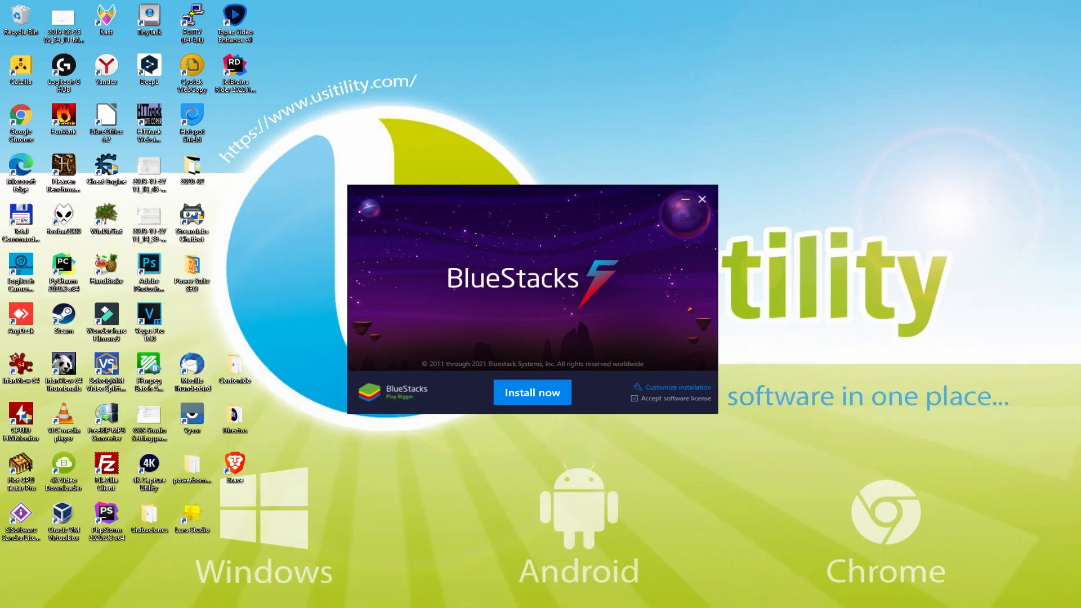
Run the BlueStacks installer to its setup window with the software license accepted
left_click(533, 393)
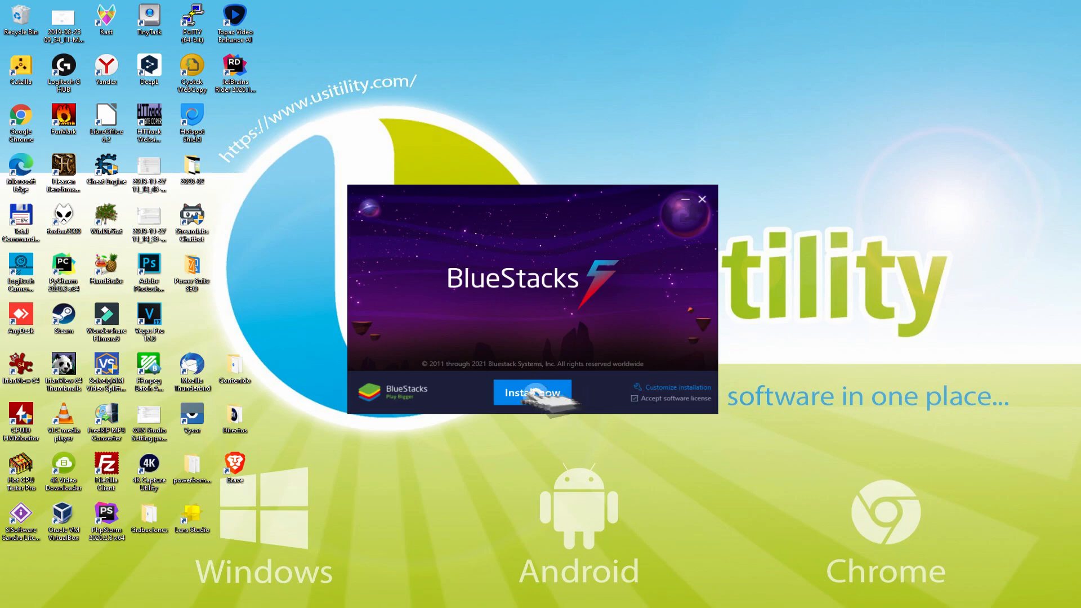
left_click(533, 392)
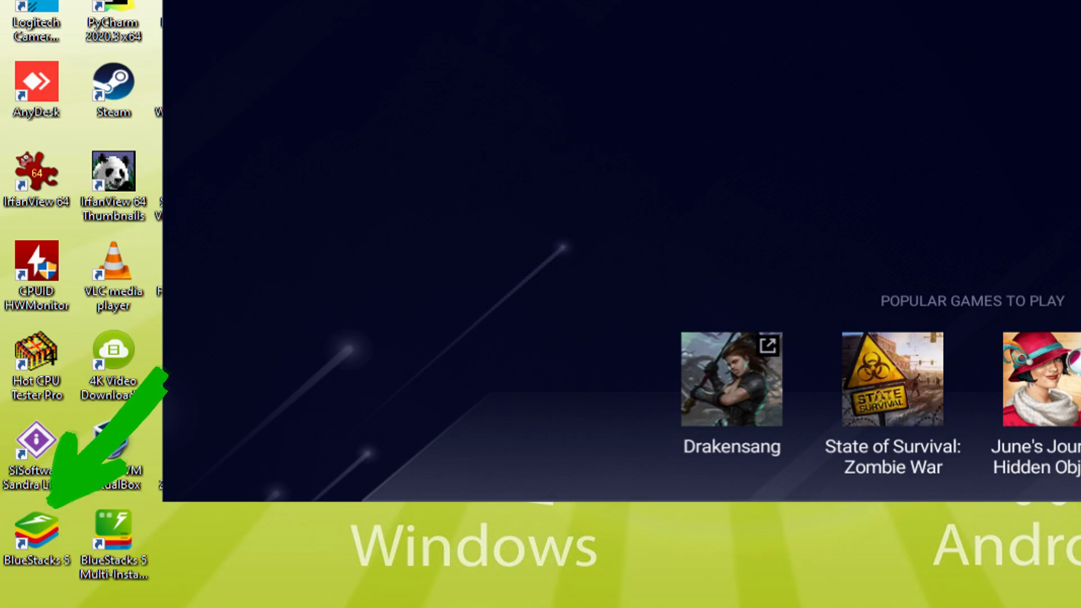
Launch BlueStacks 5 App Player from its desktop shortcut
double_click(35, 528)
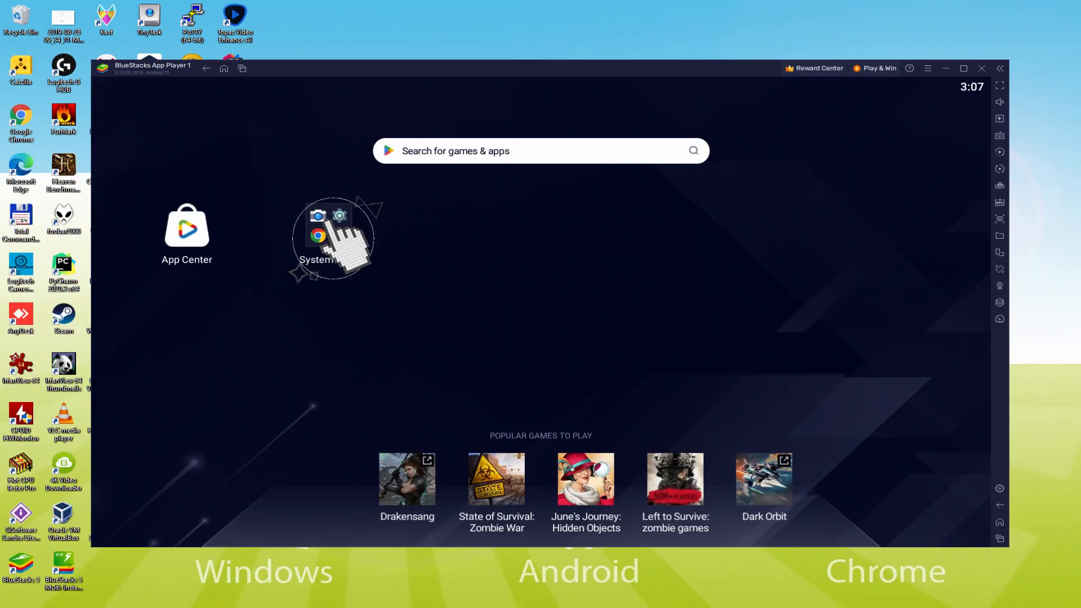
Launch the Play Store from the System apps folder
left_click(328, 224)
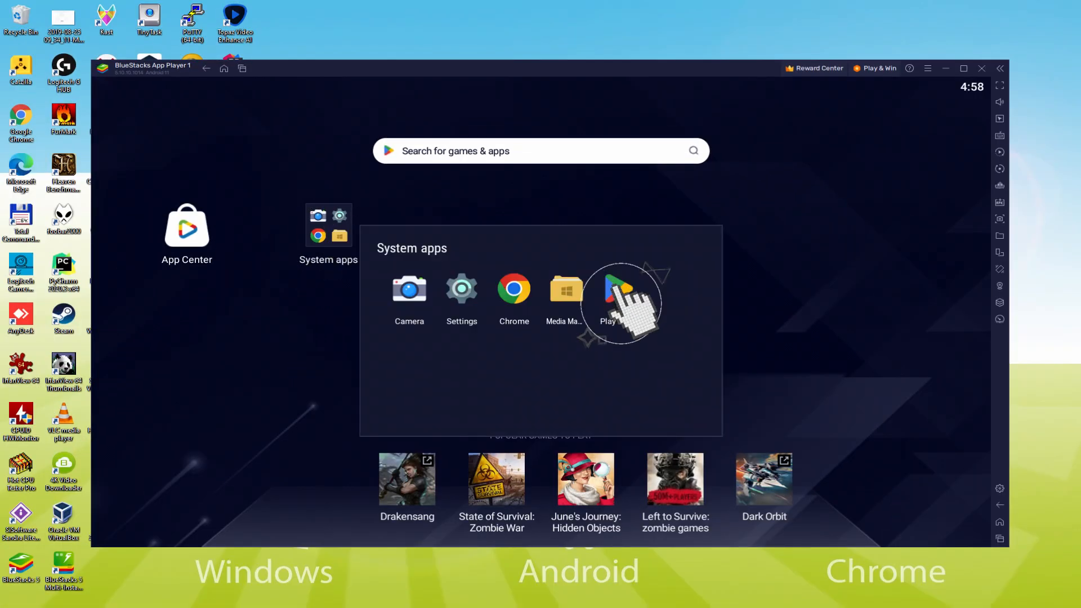
left_click(622, 290)
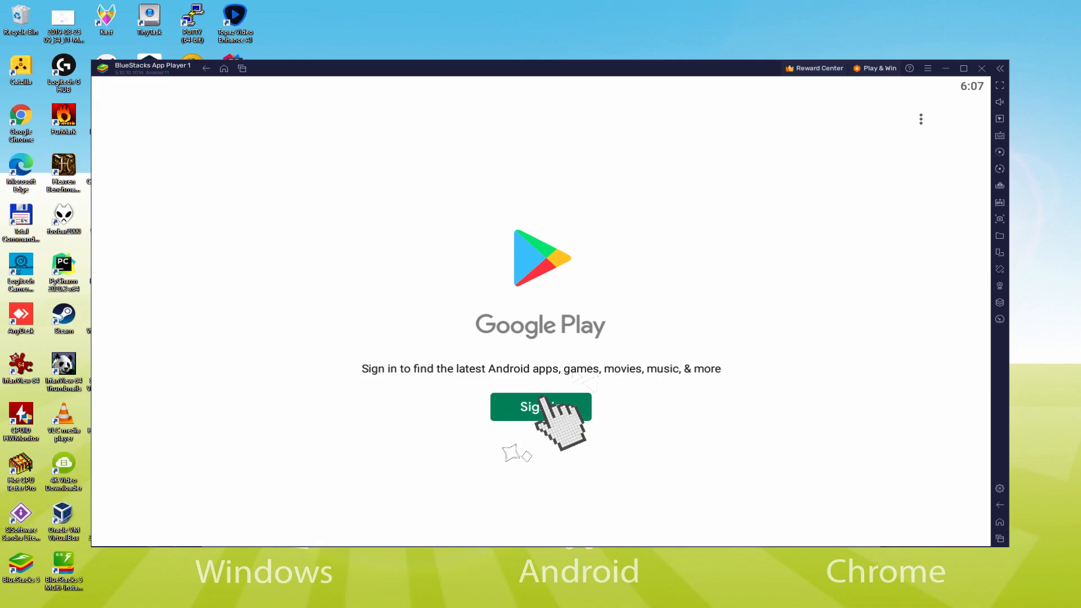
Start Google Play sign-in to reach the Google account page
left_click(541, 407)
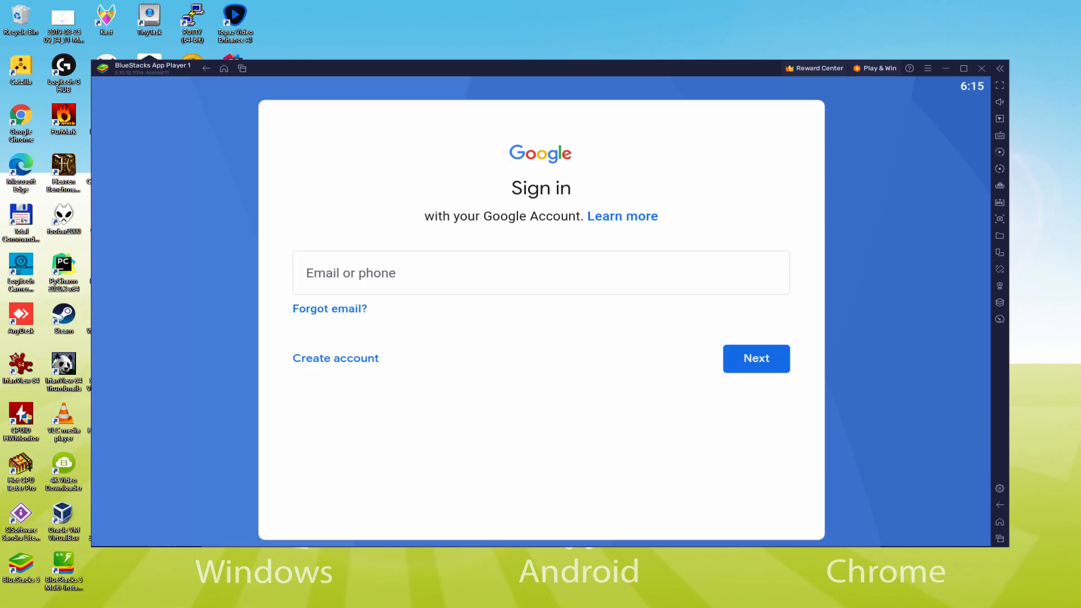
Enter the Google account email and password to reach the Welcome page
left_click(756, 359)
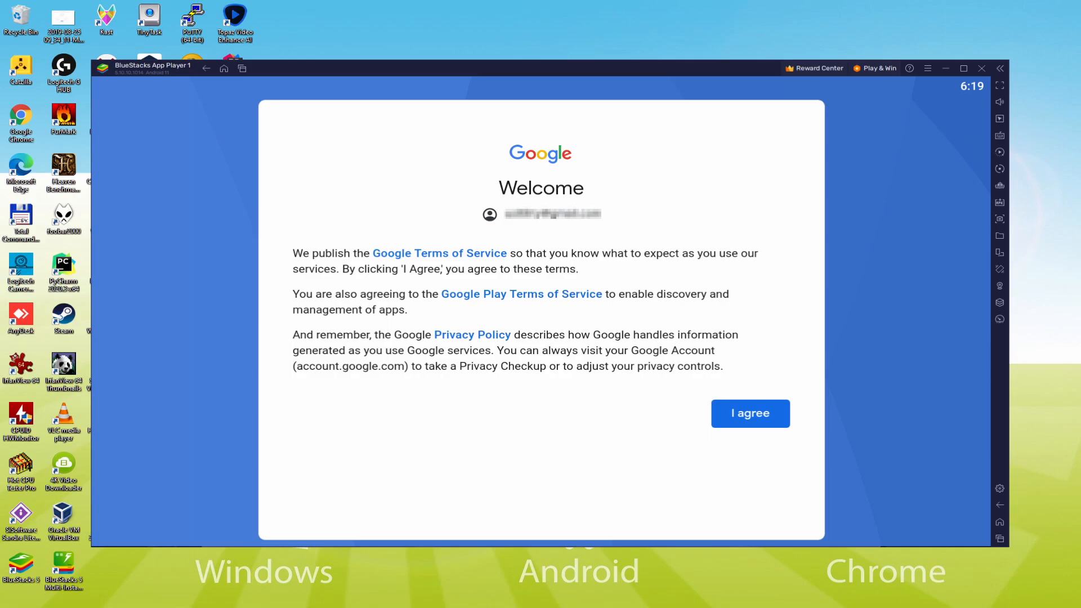
Agree to Google's terms and accept Google Services with Drive backup left off
left_click(751, 414)
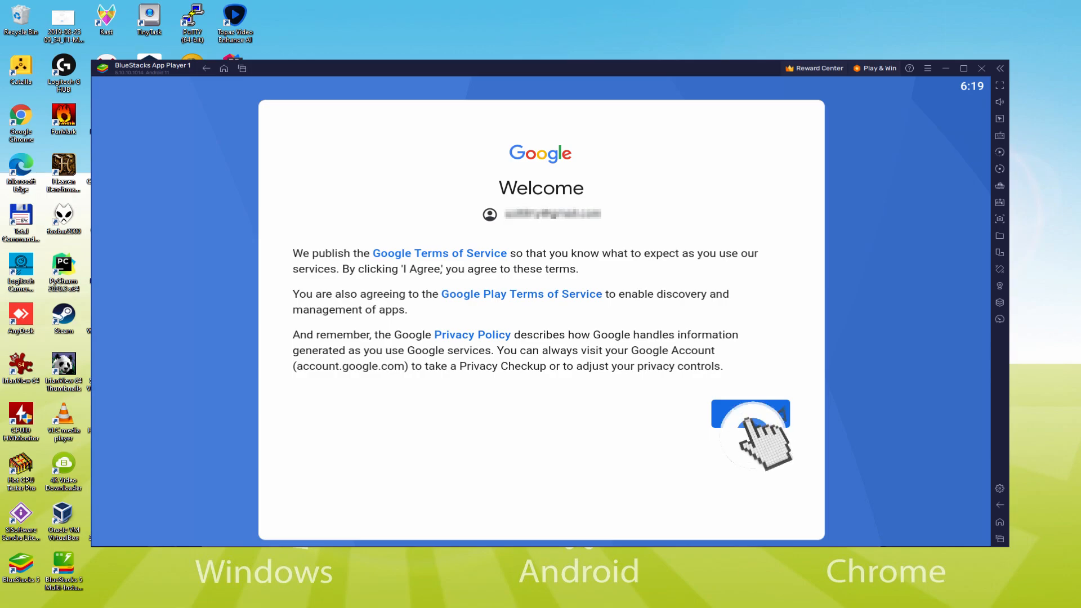
left_click(752, 418)
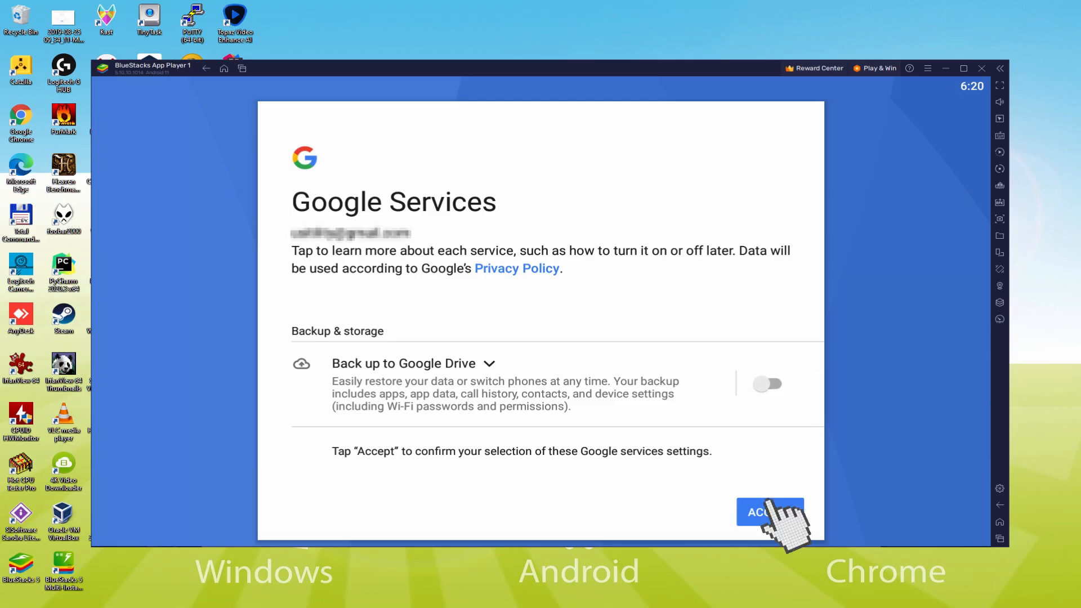
left_click(771, 513)
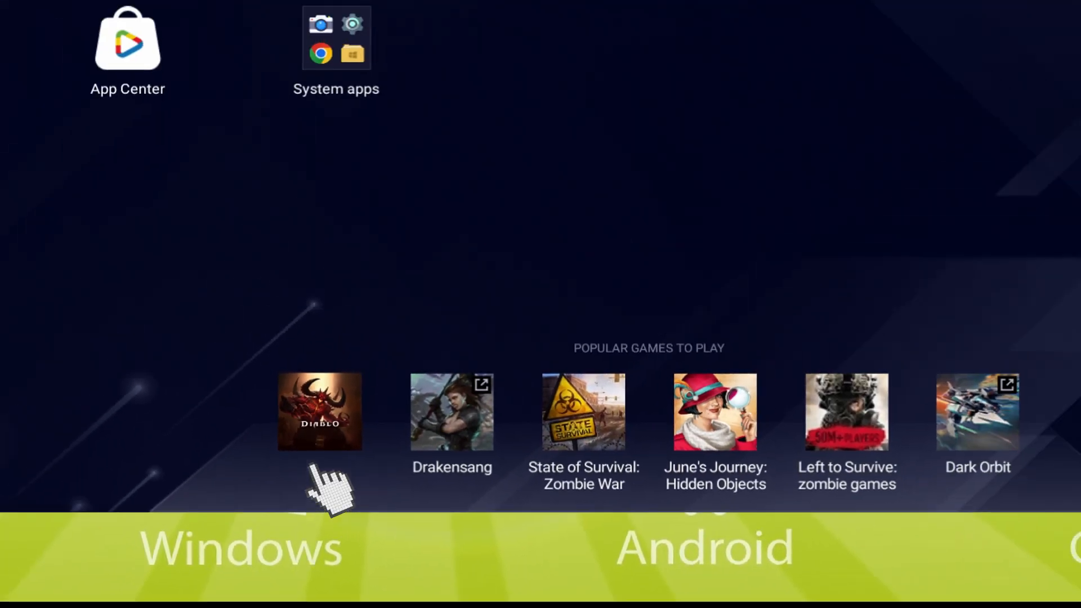
Launch Diablo Immortal from the Diablo tile under Popular Games to Play
left_click(318, 416)
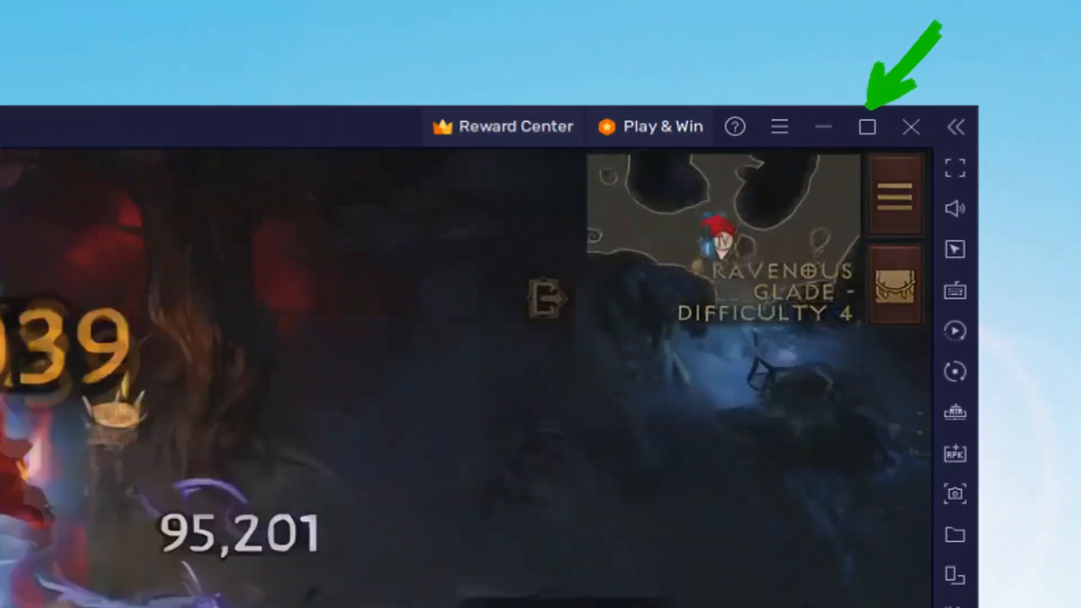
left_click(867, 126)
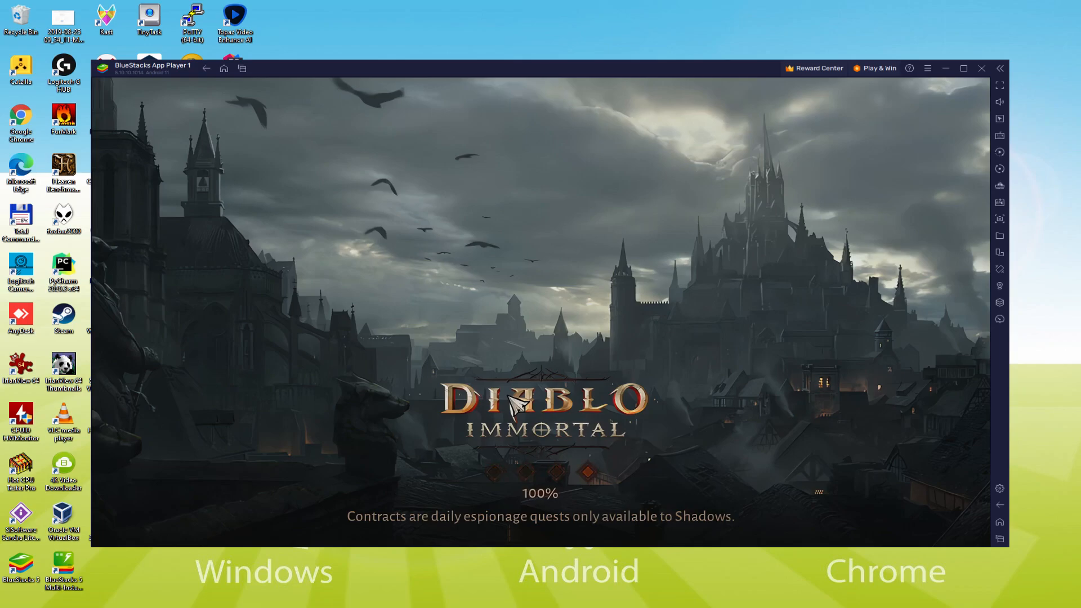
mouse_move(516, 390)
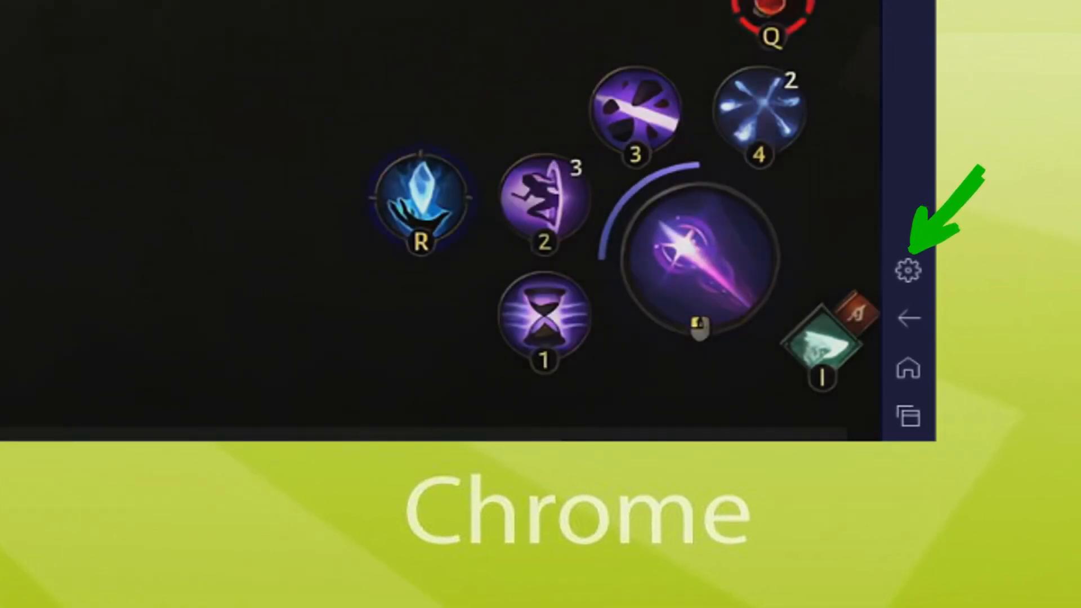
Open BlueStacks Settings on Device settings, showing Samsung Galaxy S8 Plus and TMOBILE
left_click(908, 269)
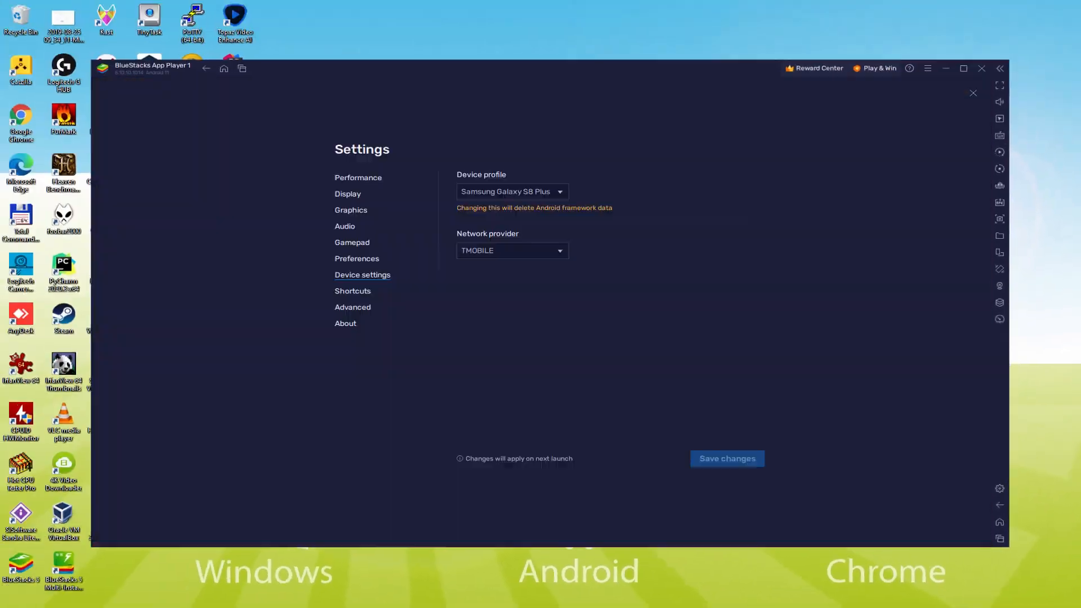